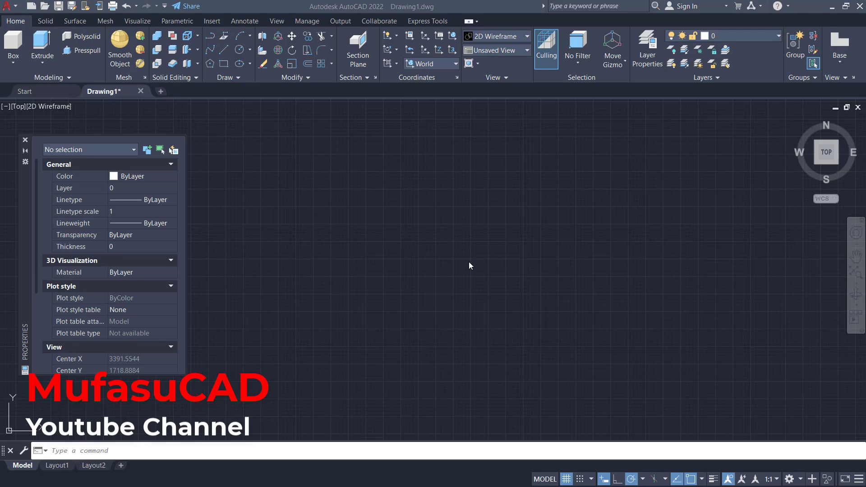
# Step: Start the RECTANGLE command (REC) to draw the first of two overlapping squares
pyautogui.write('re')
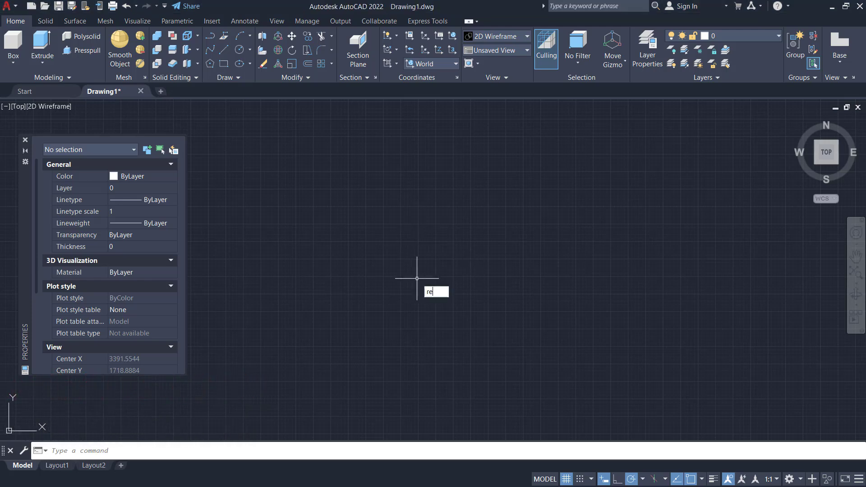
pyautogui.press('Enter')
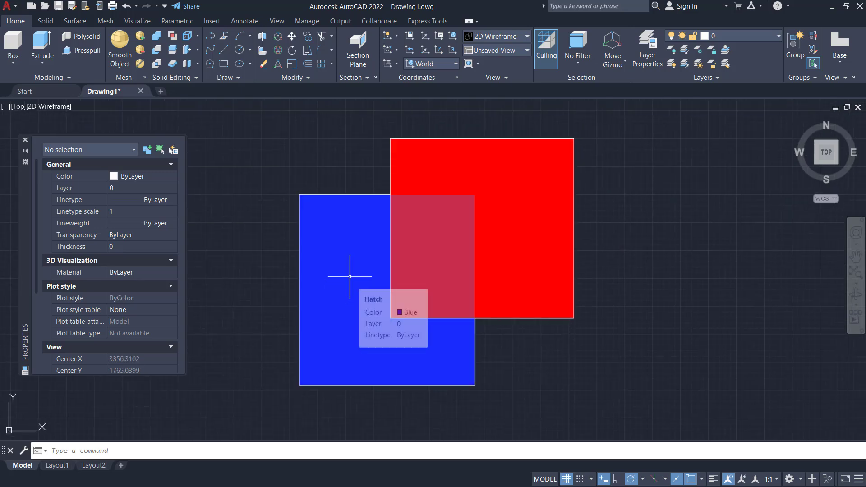
pyautogui.moveTo(247, 251)
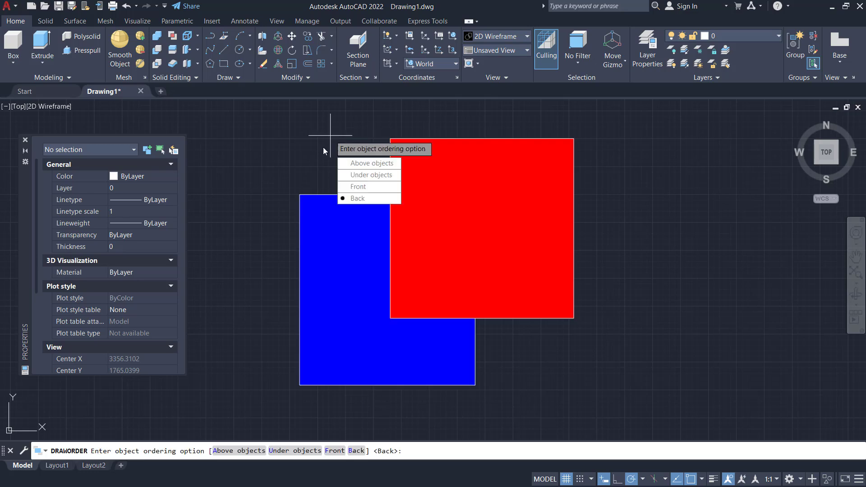
# Step: Bring the blue hatched square to the front with DRAWORDER Front
pyautogui.click(358, 198)
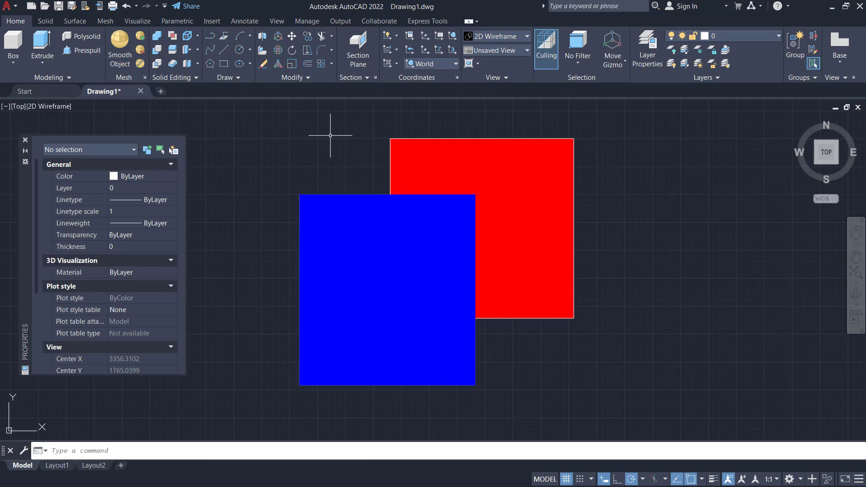
pyautogui.moveTo(402, 286)
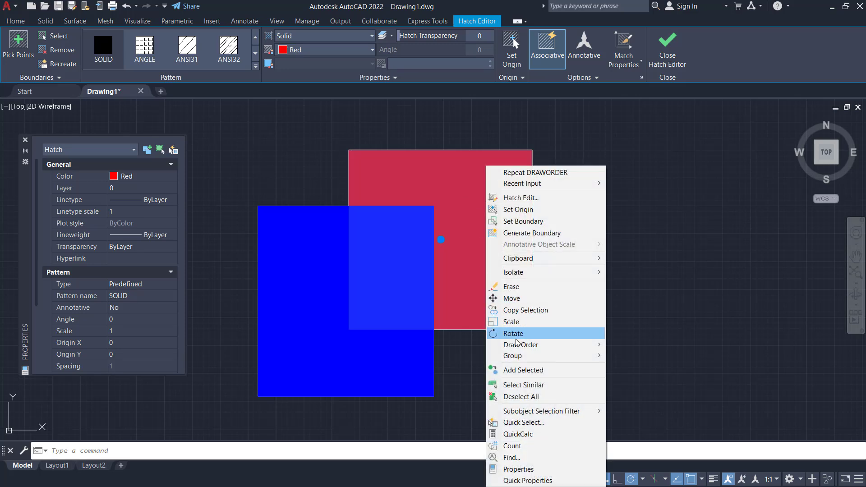
pyautogui.moveTo(521, 345)
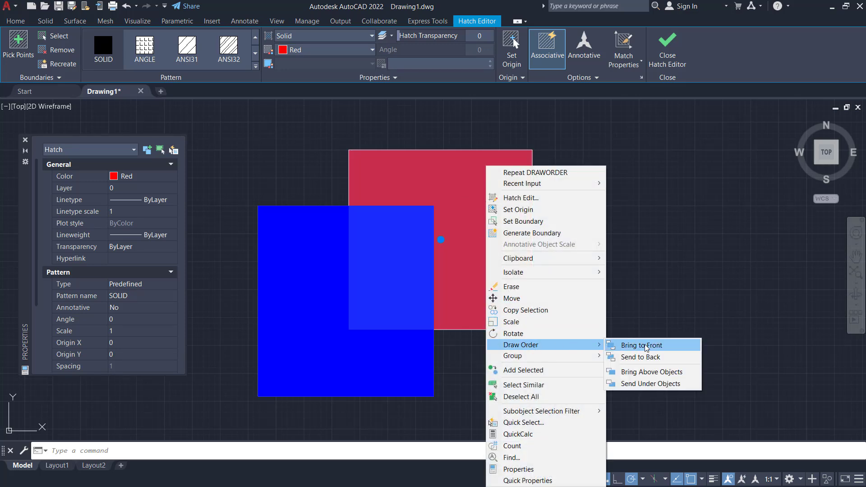
# Step: Bring the red hatched square back to the front via Draw Order > Bring to Front
pyautogui.click(641, 345)
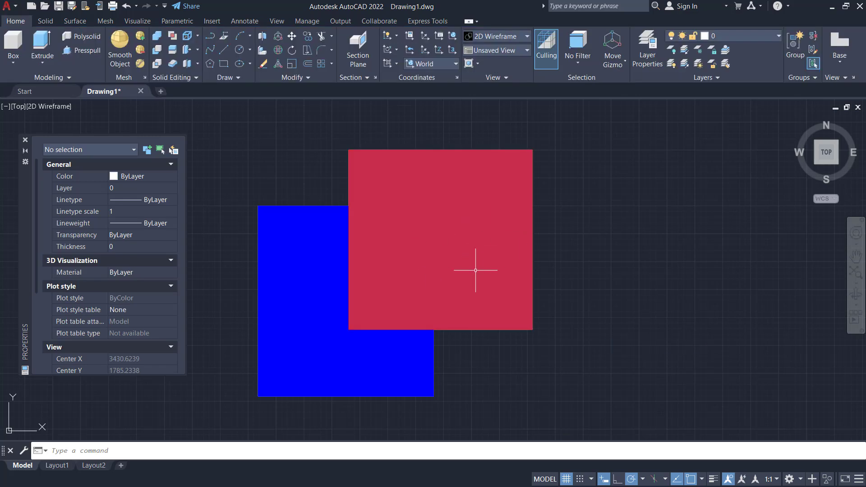